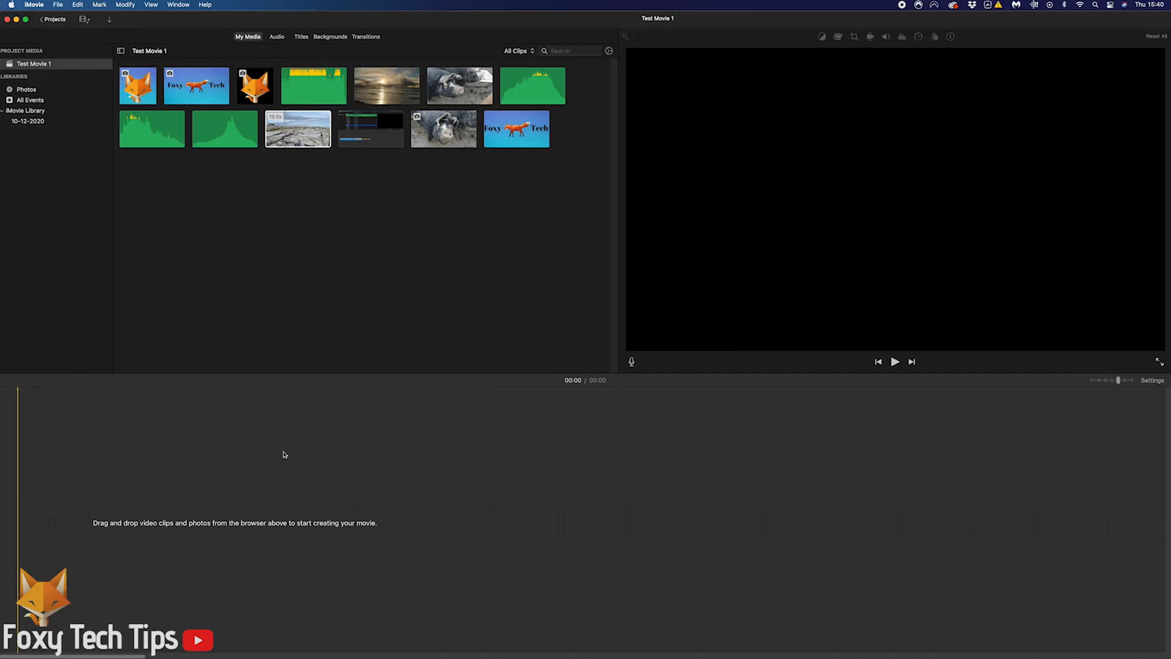
mouse_move(321, 418)
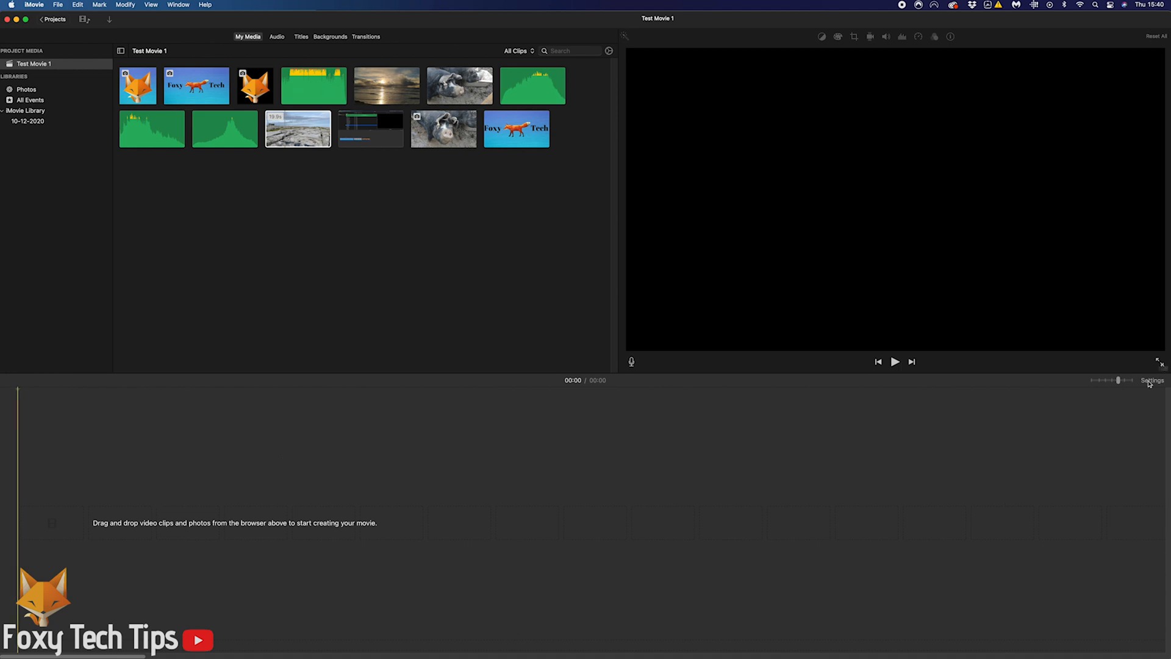
Add the short muddy pig clip from My Media as the movie's first clip.
left_click(1152, 381)
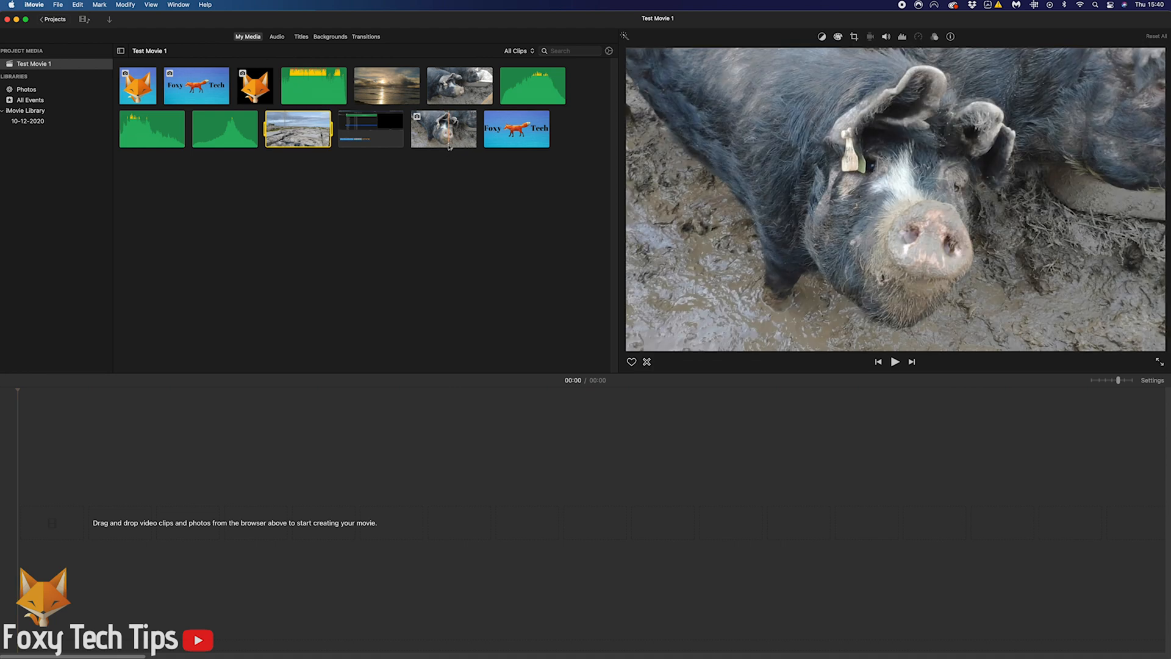
left_click(443, 128)
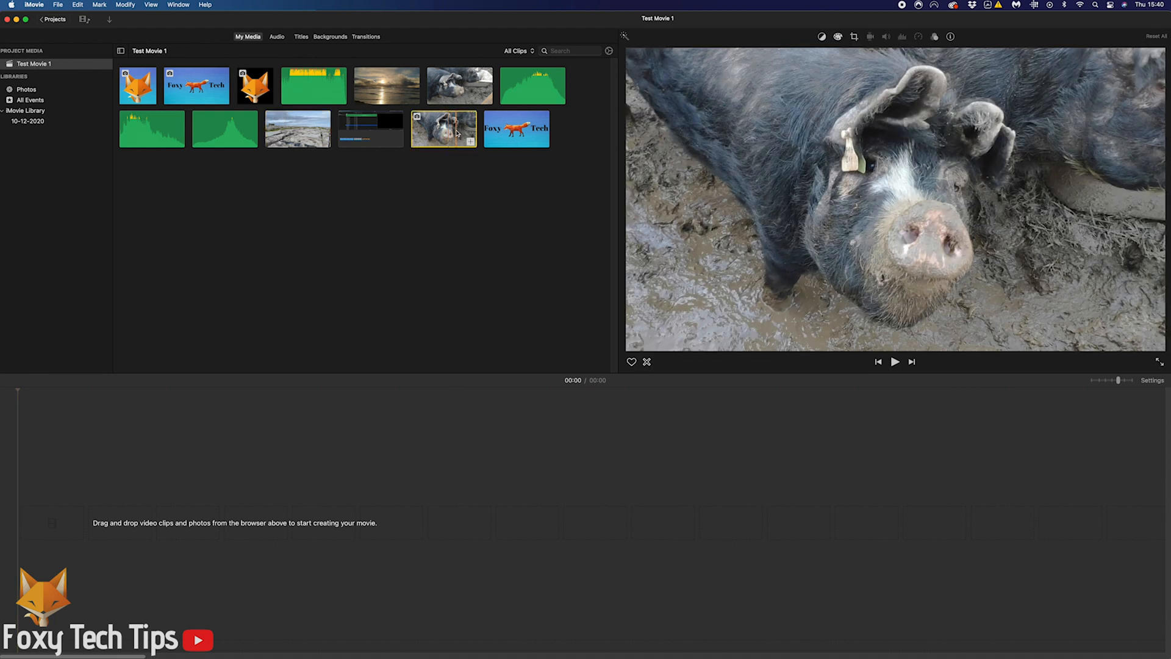
right_click(444, 129)
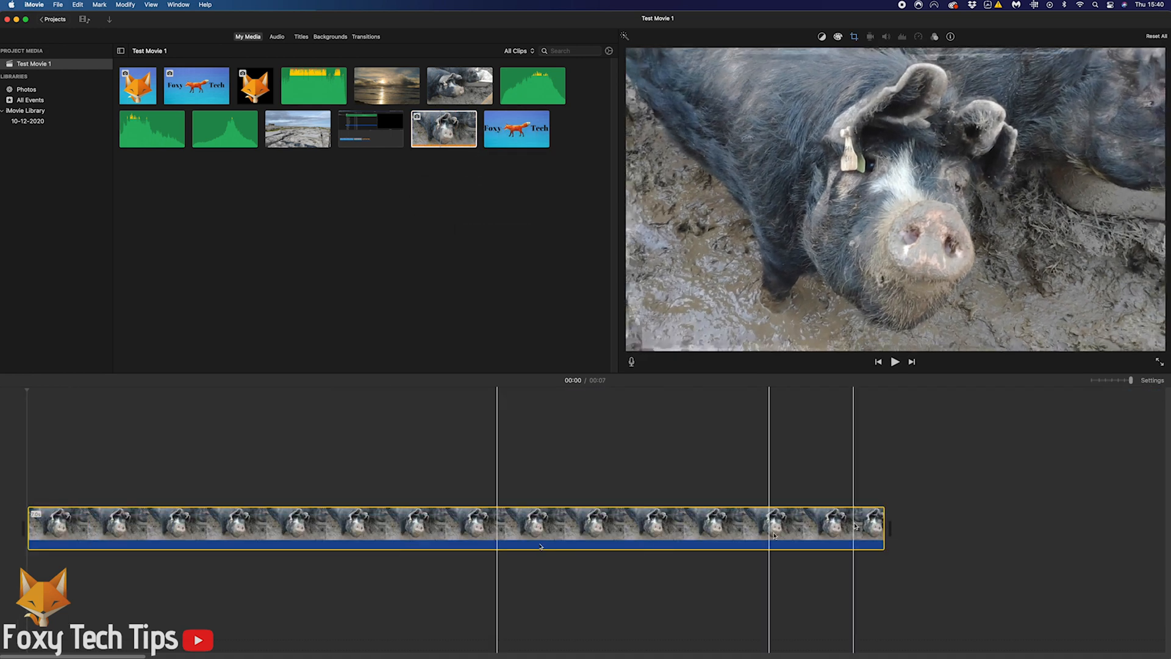
Swap in the 34-second pigs-at-the-trough clip and check the resolution in Project Settings.
left_click(414, 515)
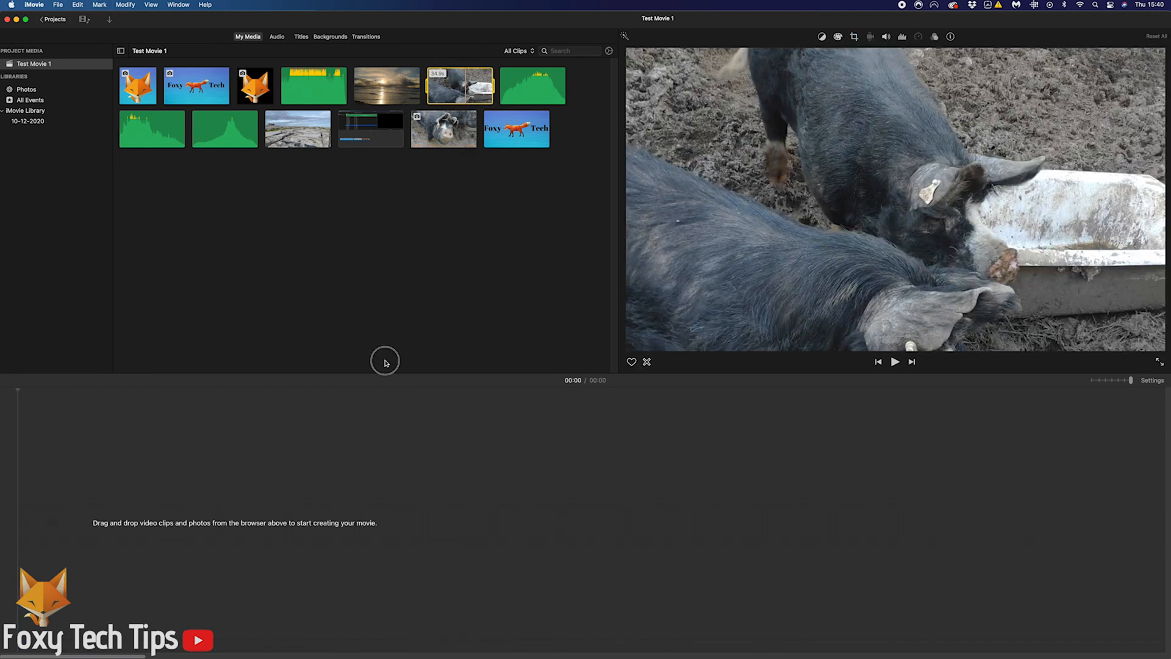
right_click(157, 527)
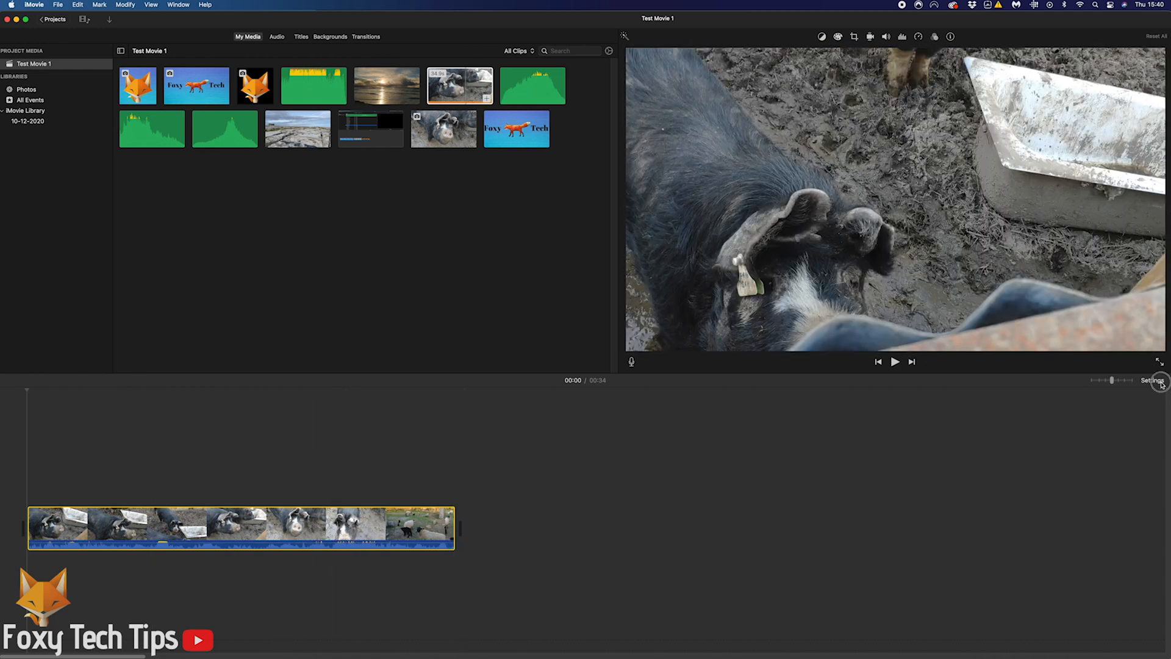
left_click(1153, 381)
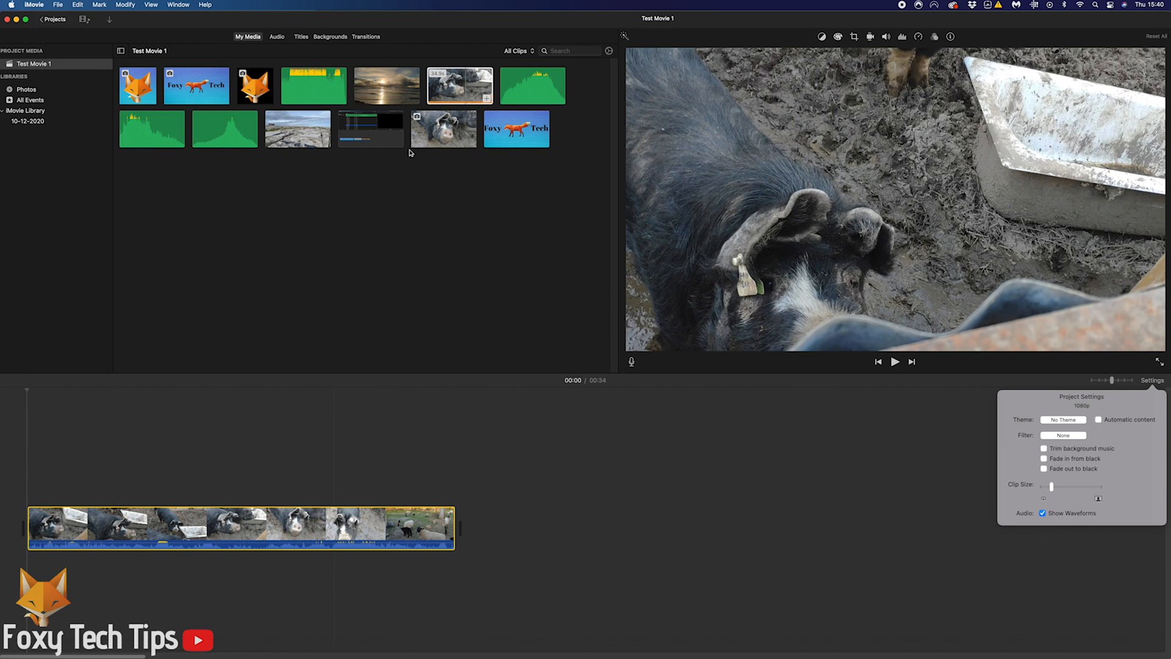
Make the 19-second rocky limestone landscape clip the only clip and check Project Settings.
left_click(297, 128)
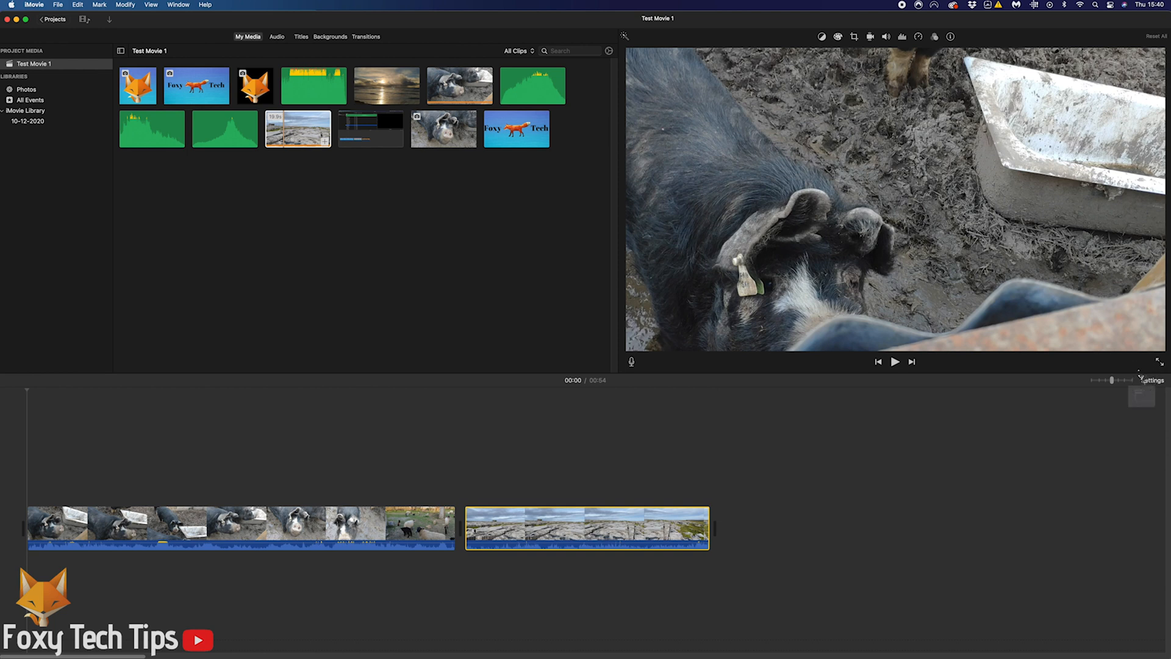
left_click(1152, 381)
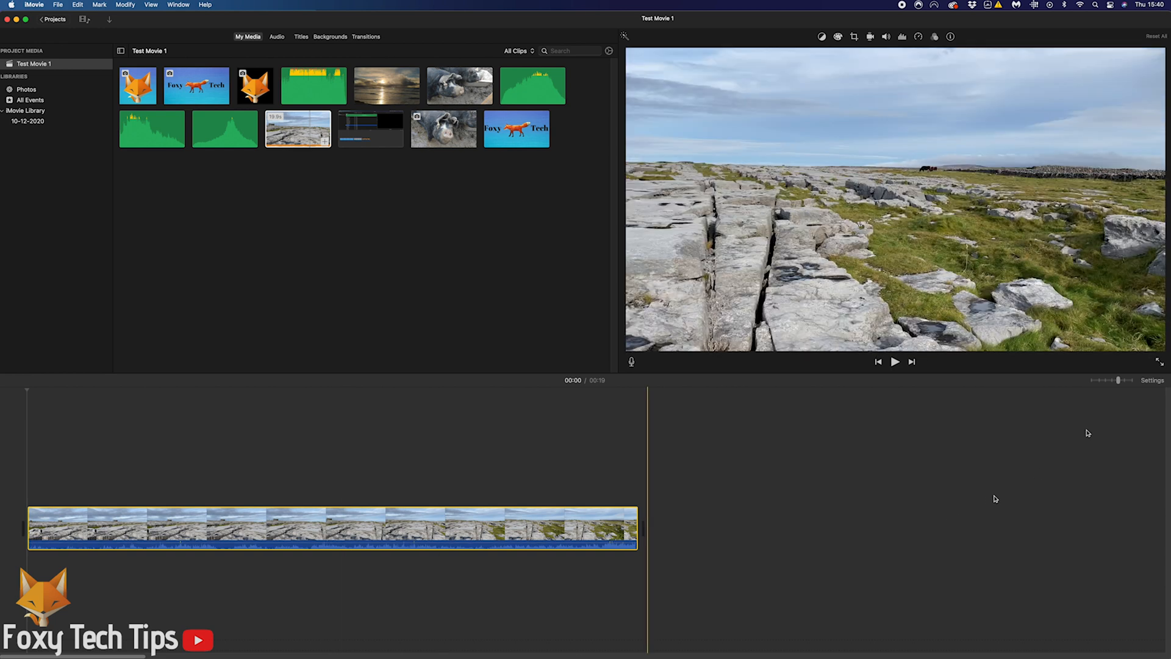
Reorder the pig clip before the landscape clip and check the resolution in Project Settings.
left_click(1153, 381)
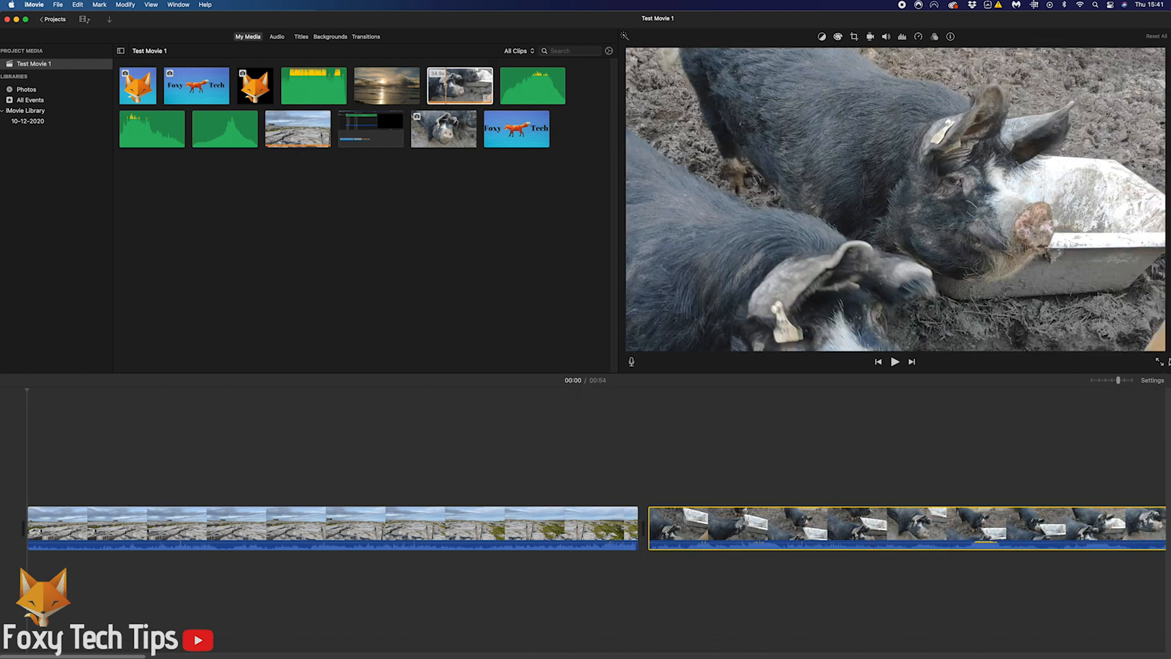
left_click(1152, 381)
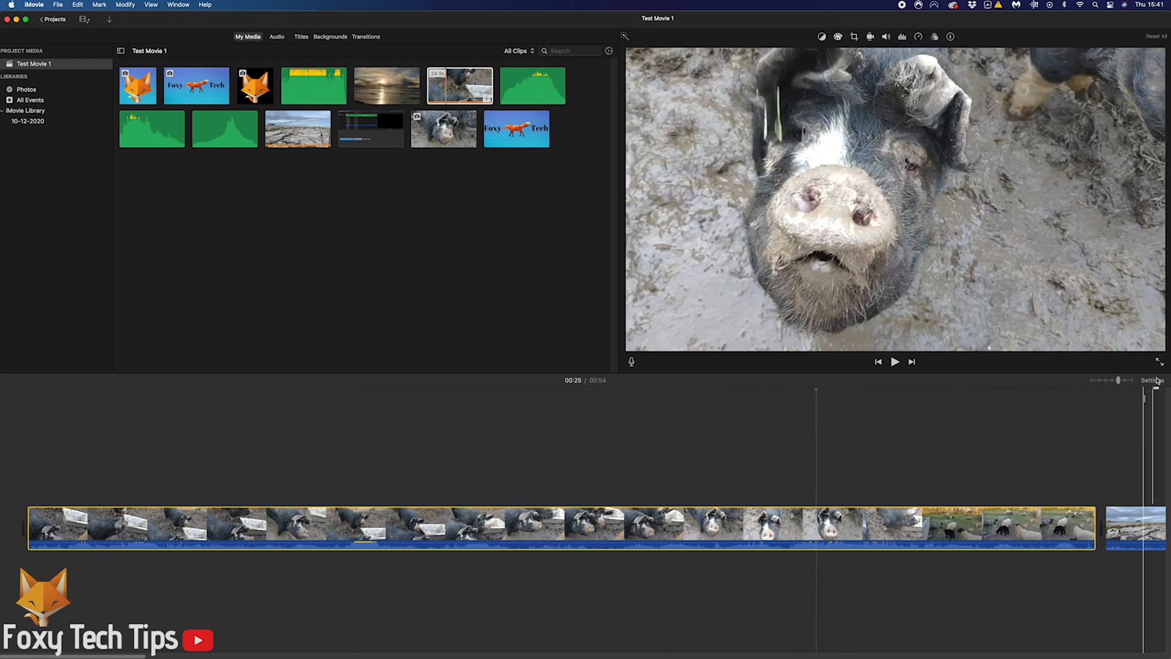
left_click(1153, 380)
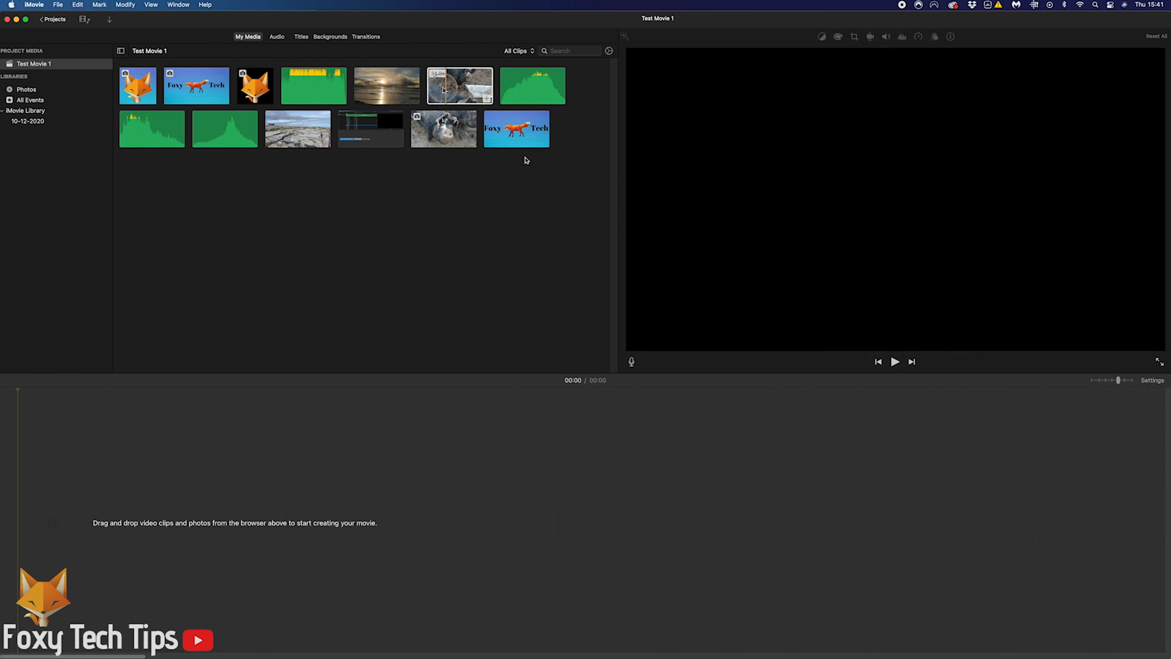
Drag the pigs-at-the-trough clip into the cleared timeline and show its resolution in Project Settings.
left_click_drag(460, 85, 239, 527)
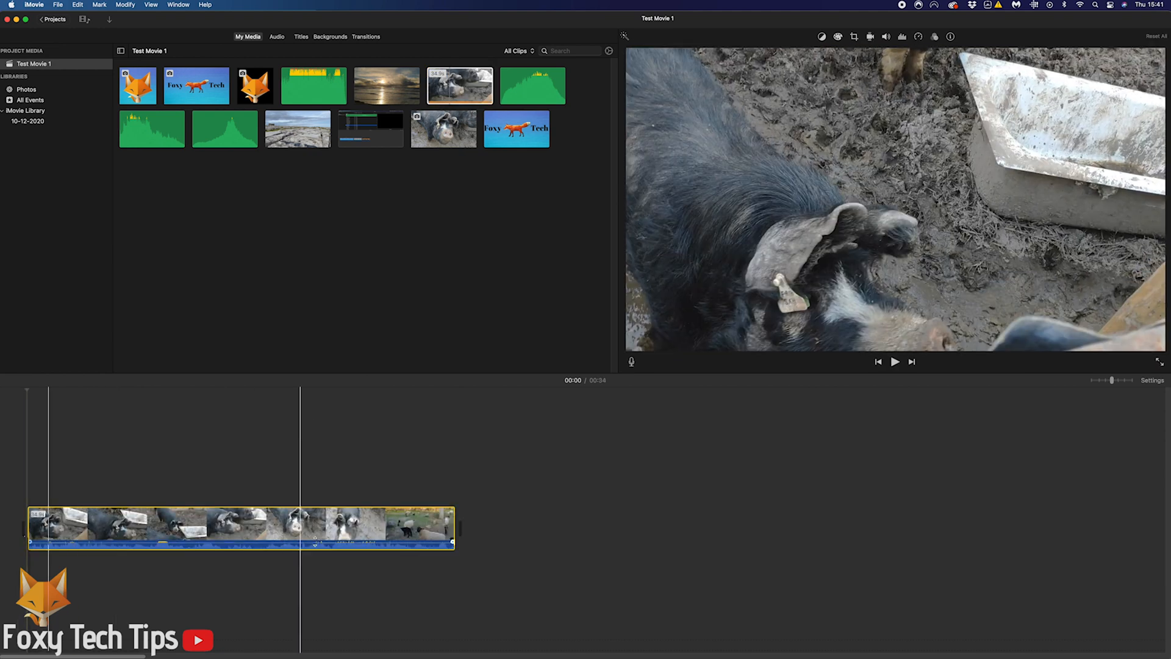
left_click(1153, 381)
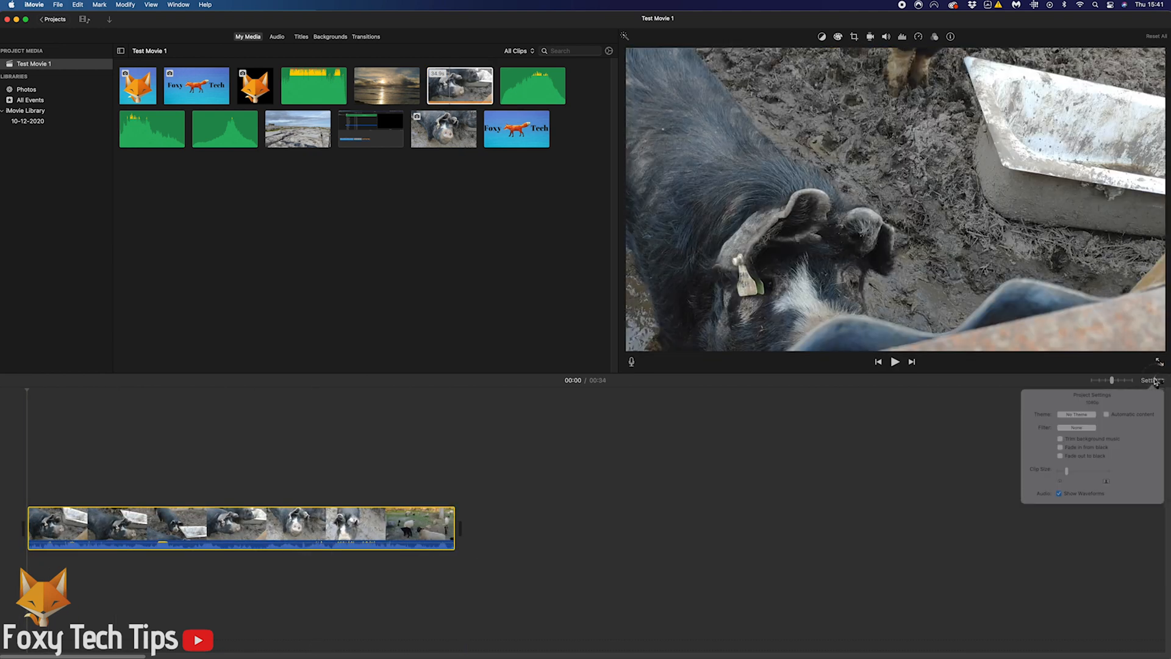